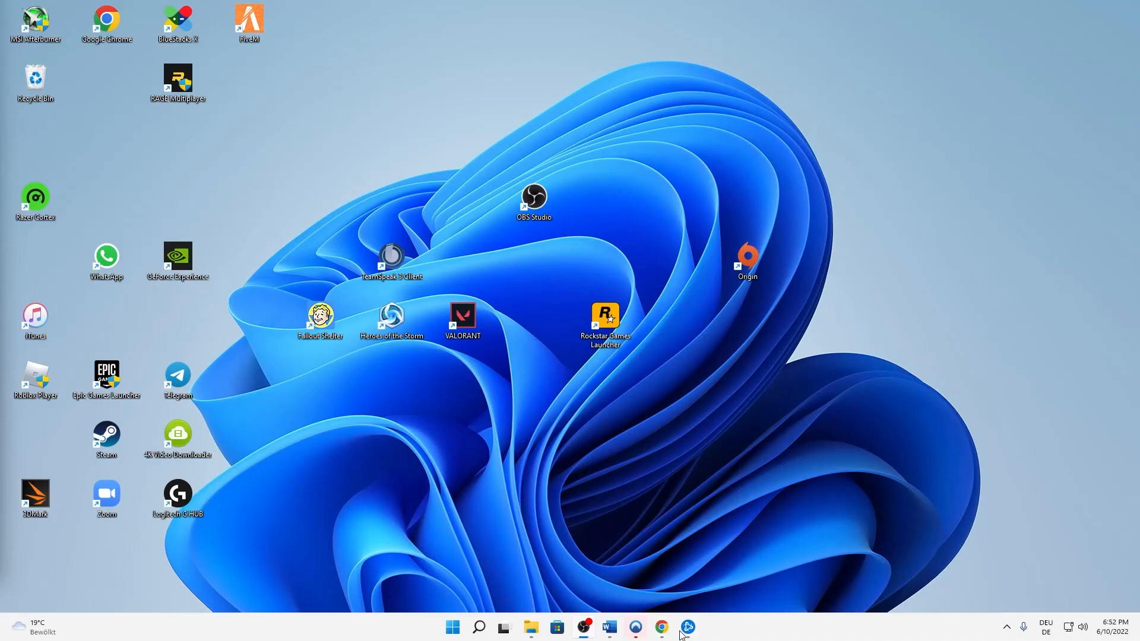
{"action": "mouse_move", "coordinate": [686, 627]}
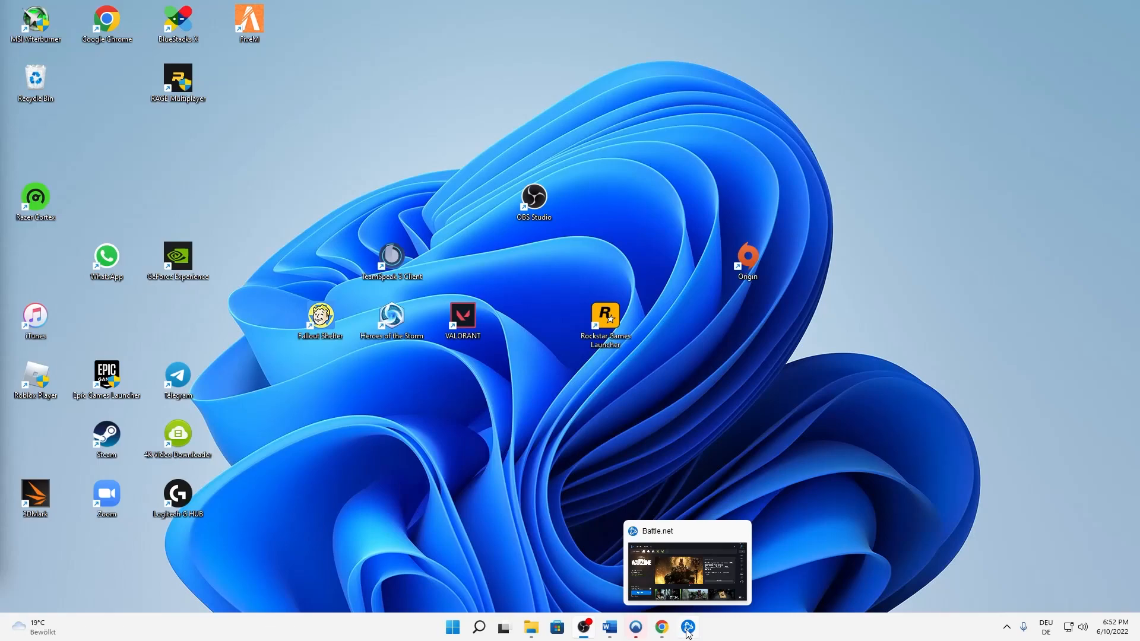
{"action": "mouse_move", "coordinate": [717, 573]}
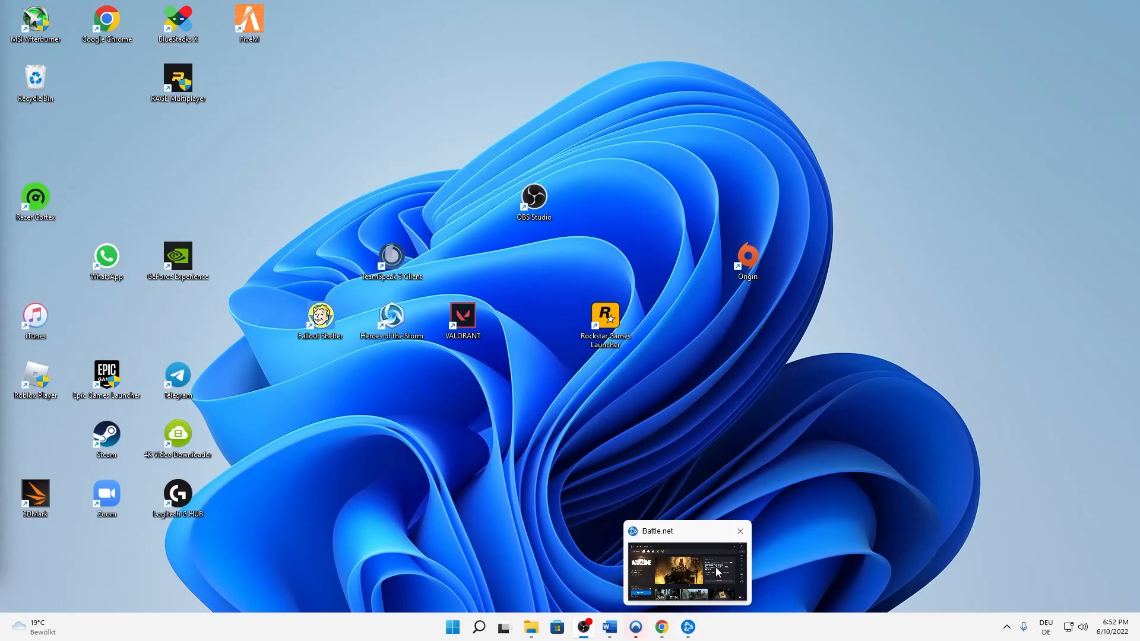
Bring the Battle.net launcher forward on the Call of Duty: Warzone page.
{"action": "left_click", "coordinate": [685, 571]}
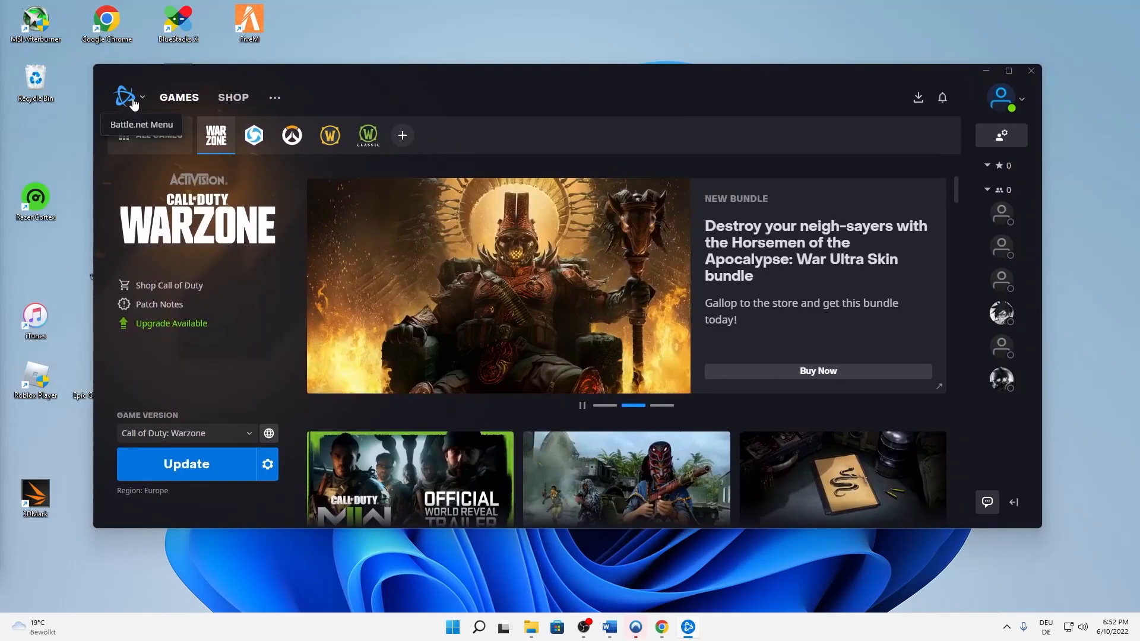
{"action": "mouse_move", "coordinate": [109, 104]}
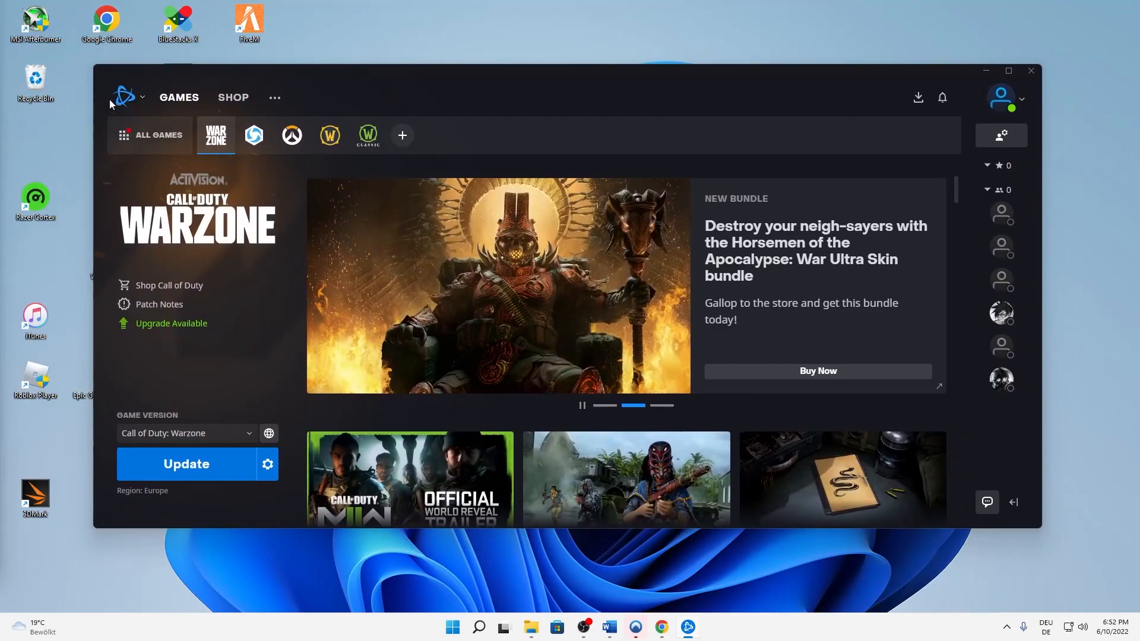
Reach the Downloads settings and scroll to the Network Bandwidth section.
{"action": "left_click", "coordinate": [142, 96]}
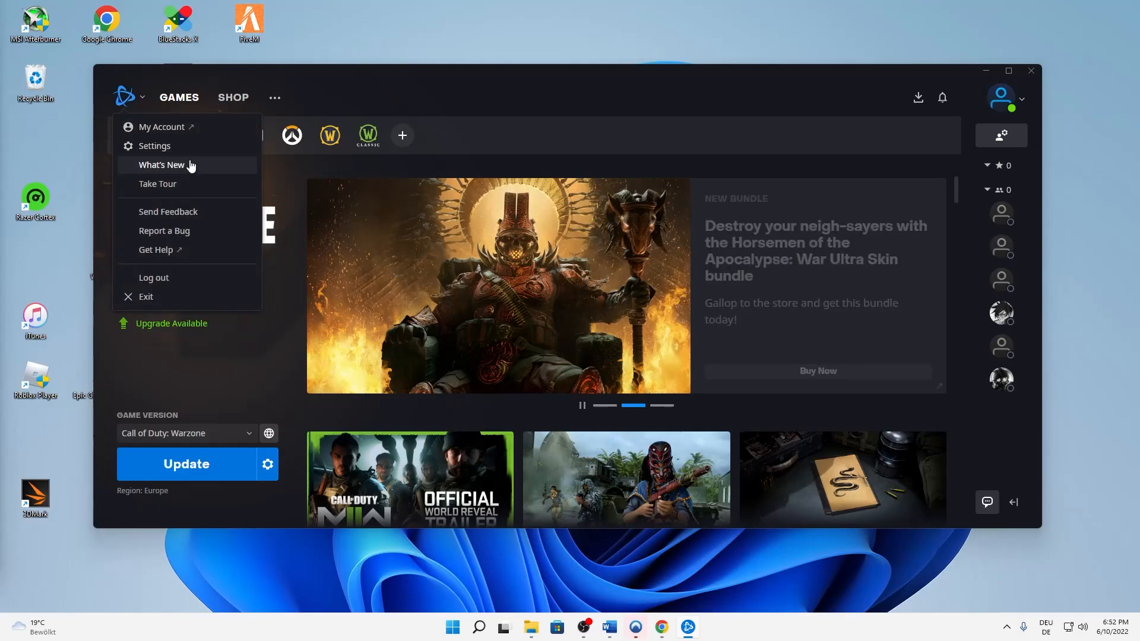
{"action": "left_click", "coordinate": [155, 145]}
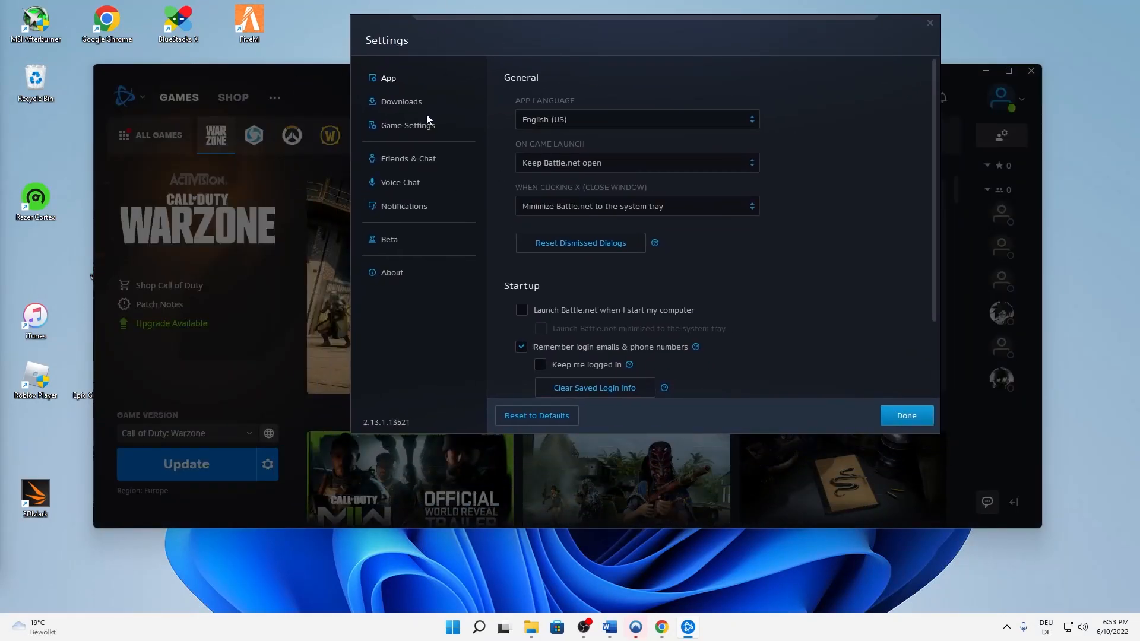
{"action": "left_click", "coordinate": [400, 102]}
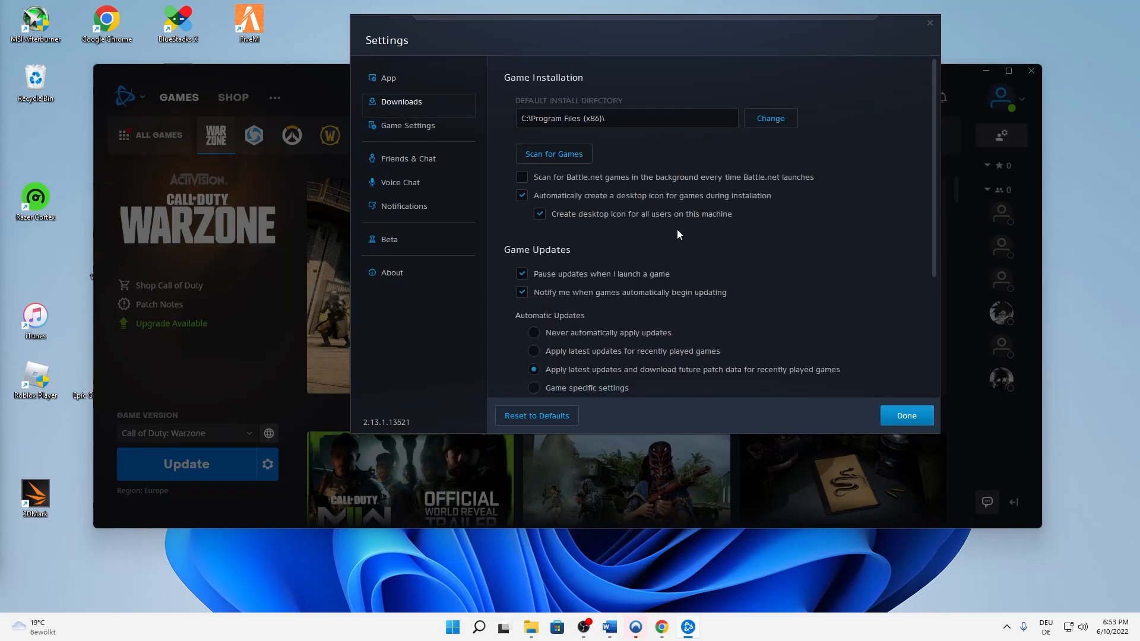
{"action": "scroll", "scroll_direction": "down", "scroll_amount": 3}
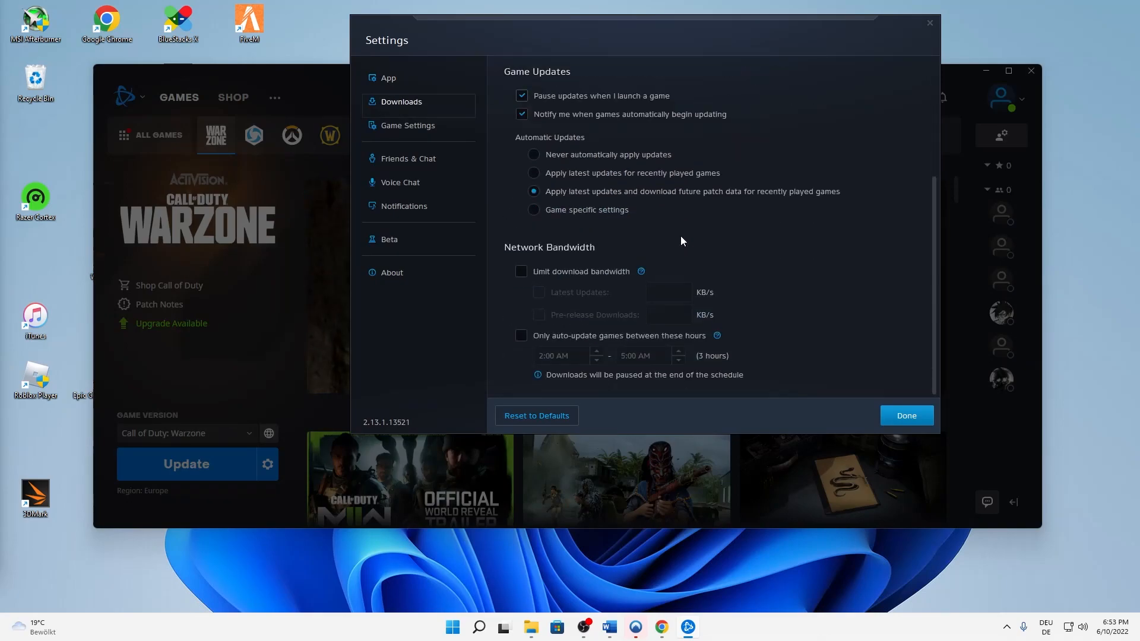
{"action": "mouse_move", "coordinate": [595, 250]}
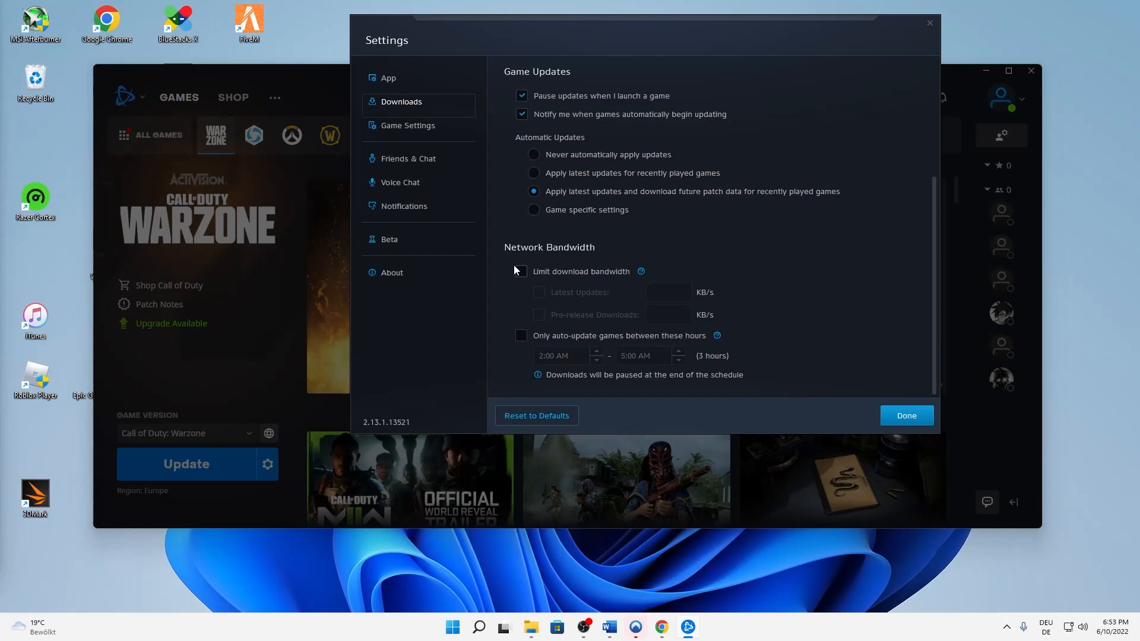
Toggle Limit download bandwidth on then back off, leaving downloads unlimited, and confirm with Done.
{"action": "left_click", "coordinate": [520, 271]}
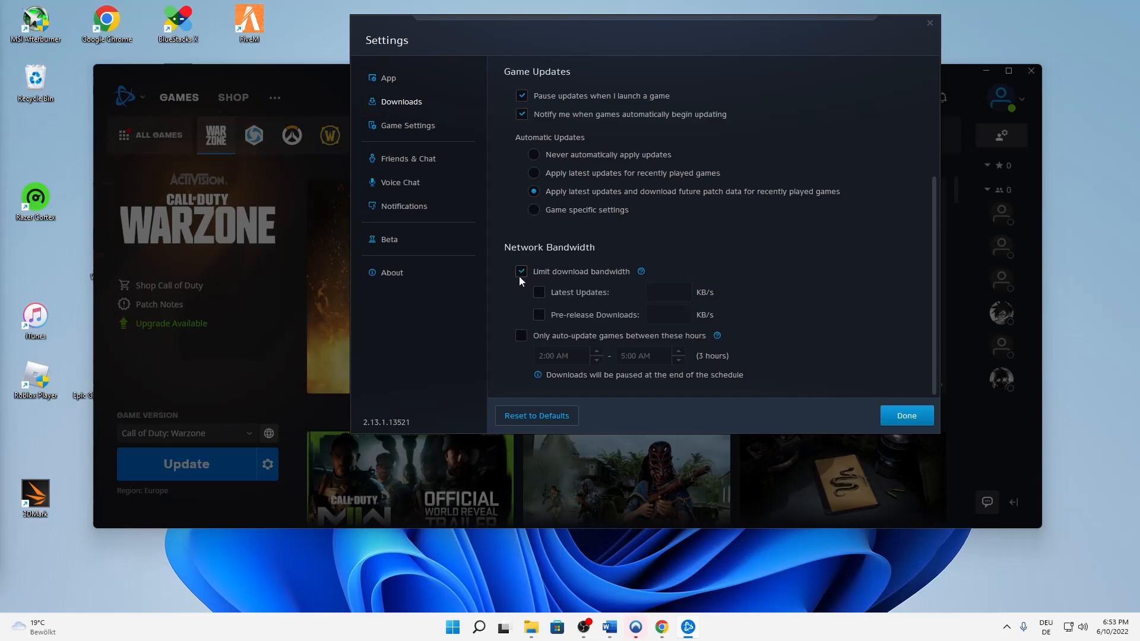
{"action": "left_click", "coordinate": [521, 270]}
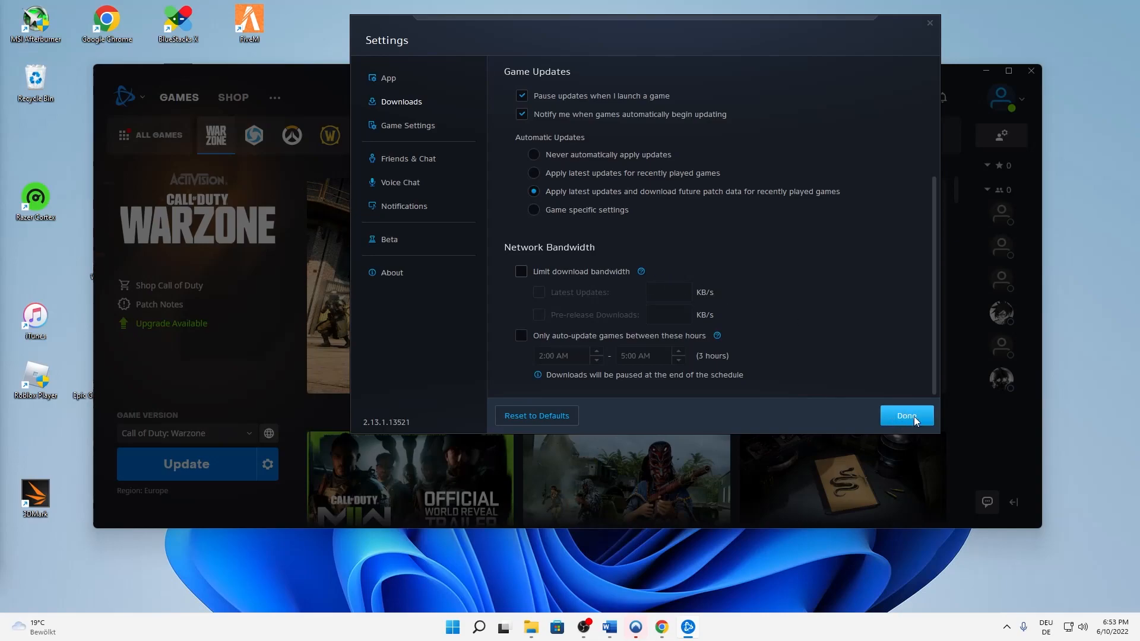
{"action": "left_click", "coordinate": [905, 415]}
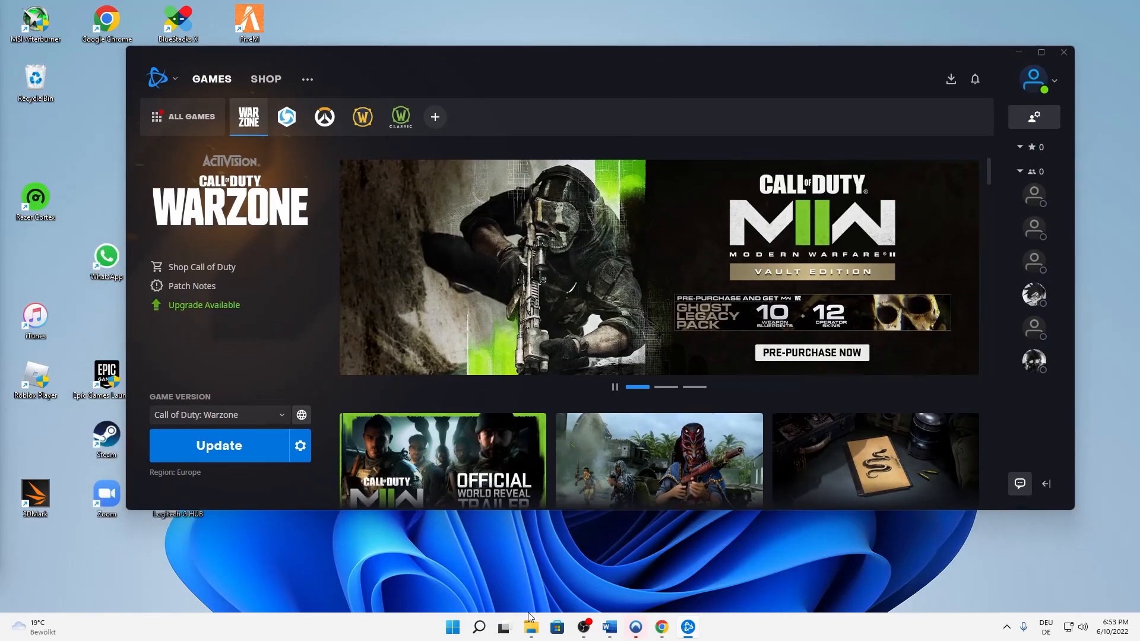
Go from Control Panel through Network and Internet to the Network and Sharing Center.
{"action": "left_click", "coordinate": [478, 627]}
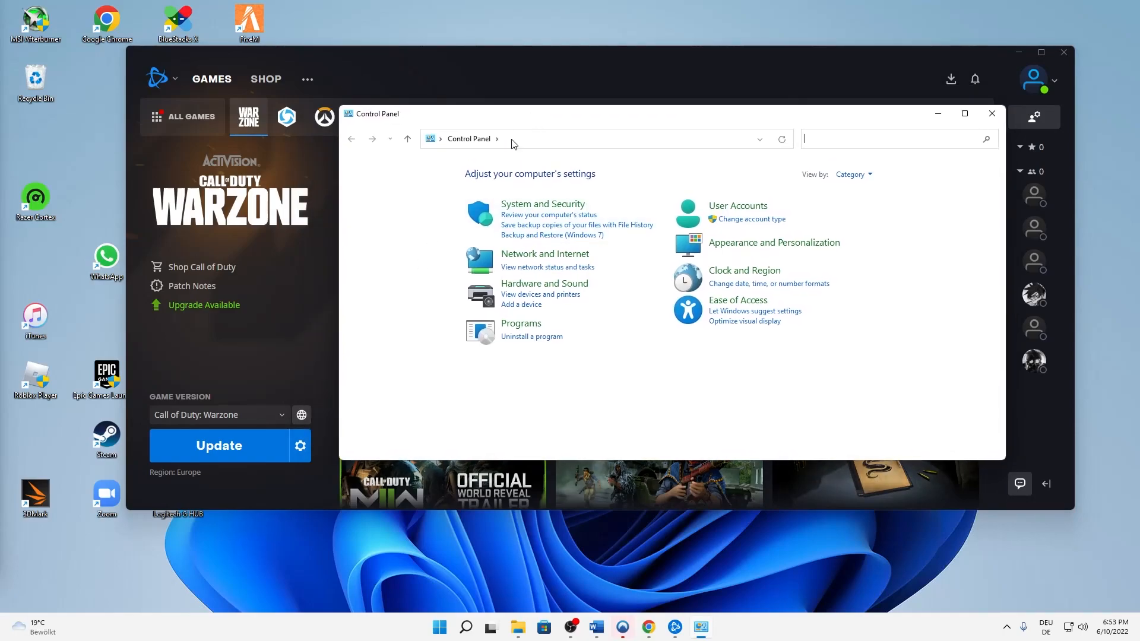
{"action": "left_click", "coordinate": [545, 252]}
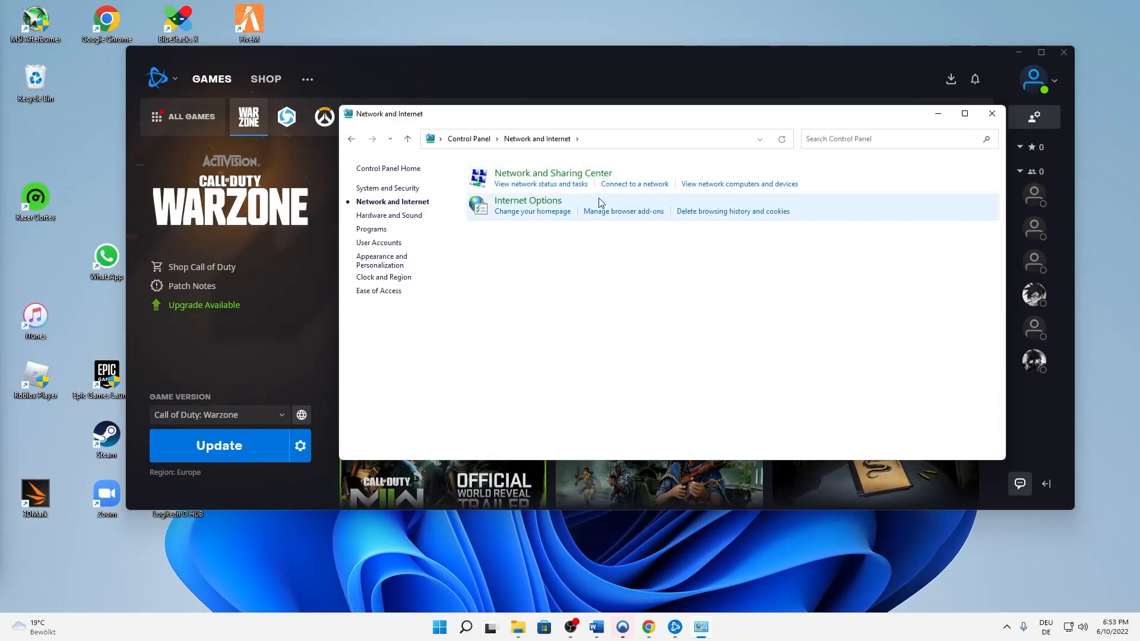
{"action": "left_click", "coordinate": [552, 173]}
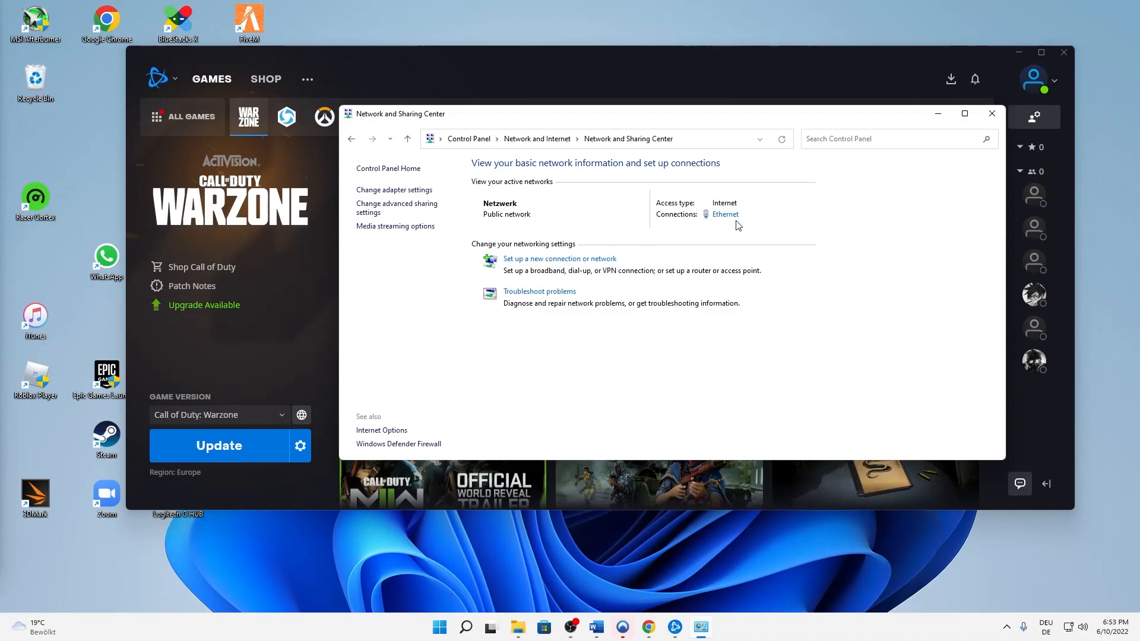
{"action": "mouse_move", "coordinate": [724, 214]}
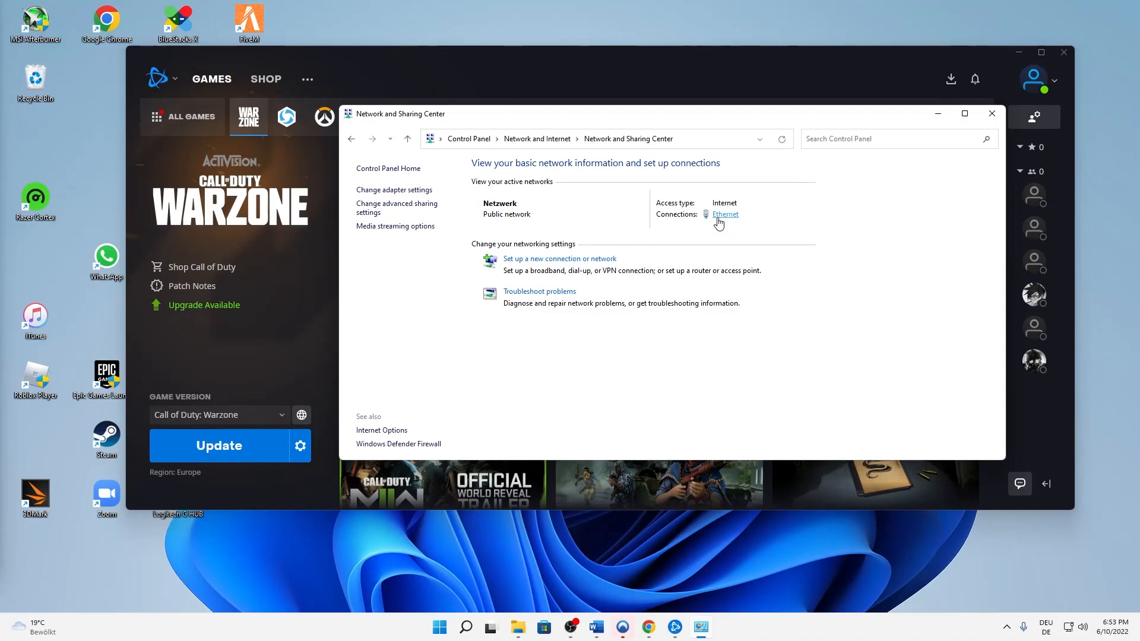
{"action": "mouse_move", "coordinate": [722, 222]}
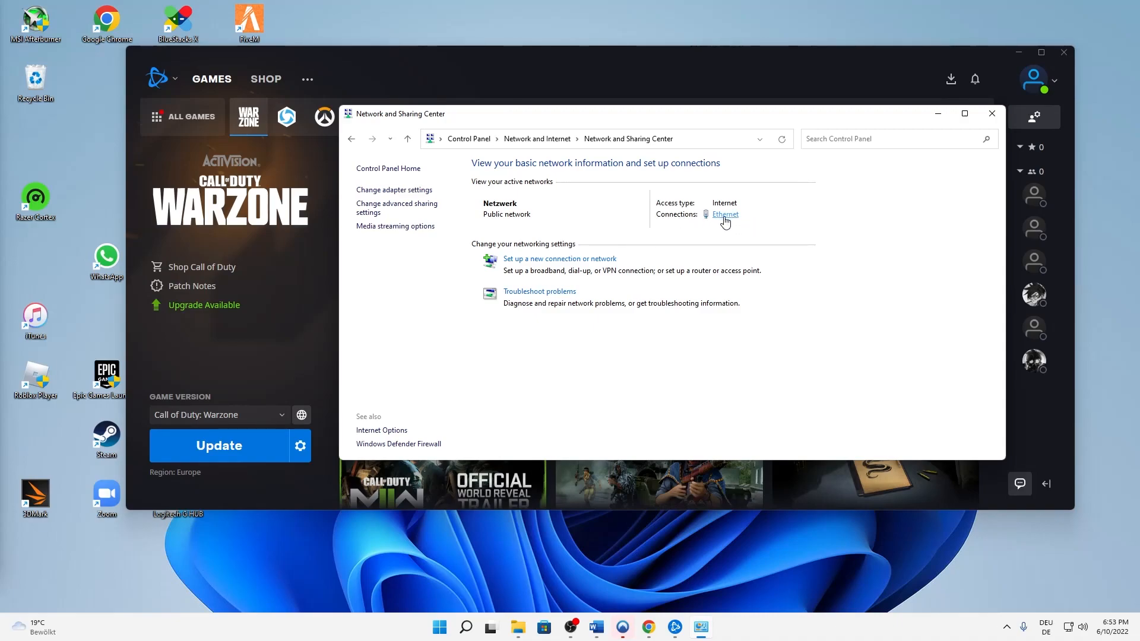
Reach the Ethernet adapter's configuration via the connection's Status and Properties.
{"action": "left_click", "coordinate": [724, 214]}
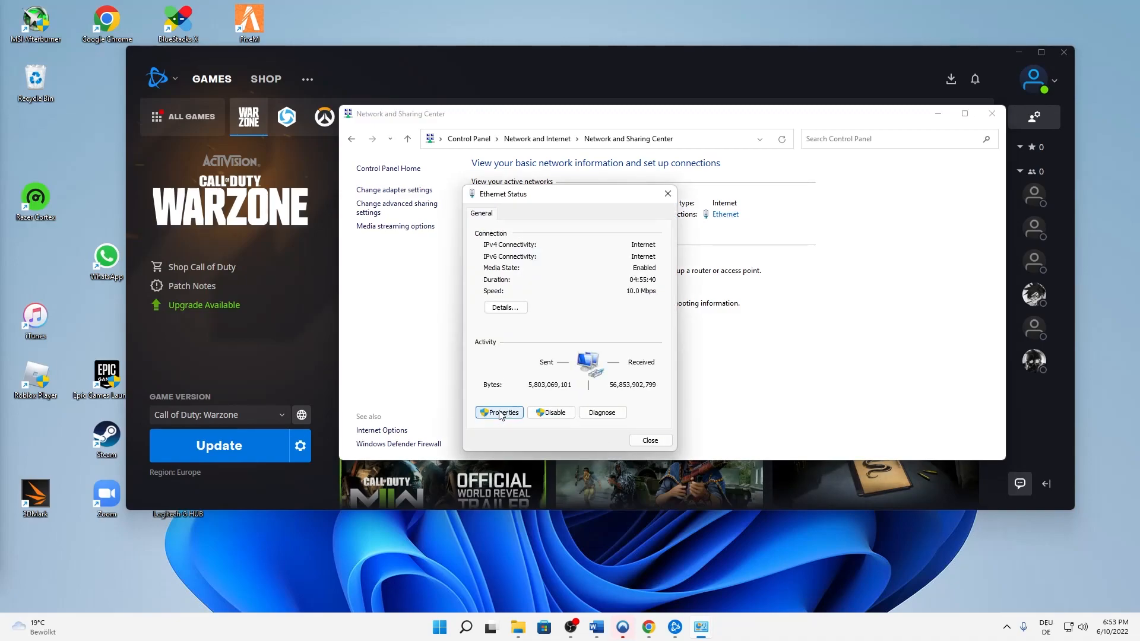
{"action": "left_click", "coordinate": [500, 412]}
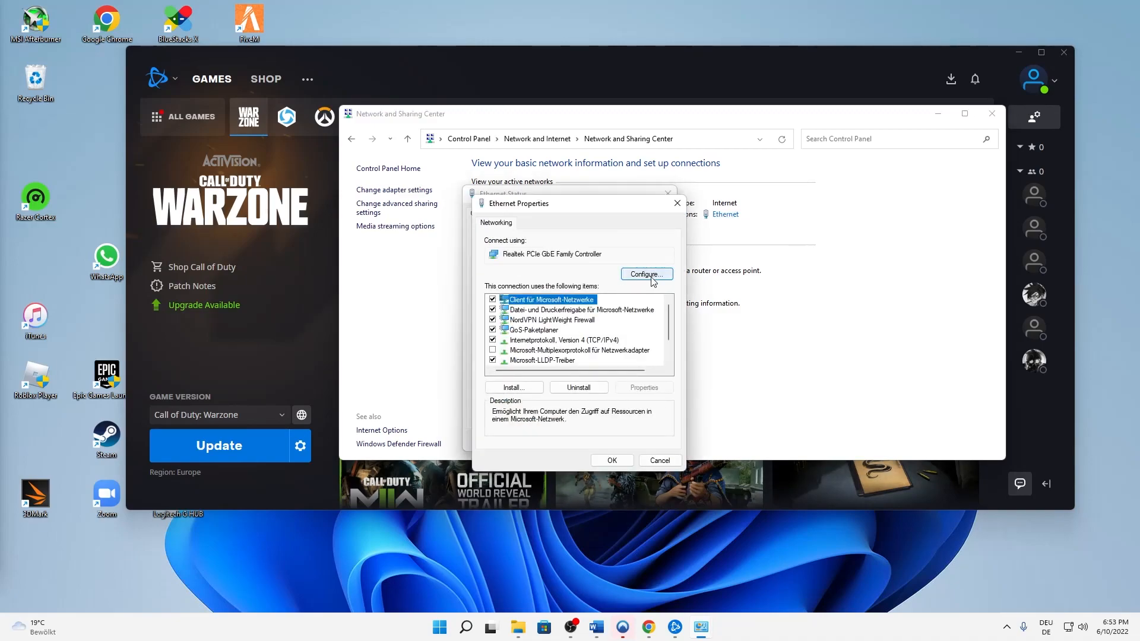
{"action": "left_click", "coordinate": [644, 274]}
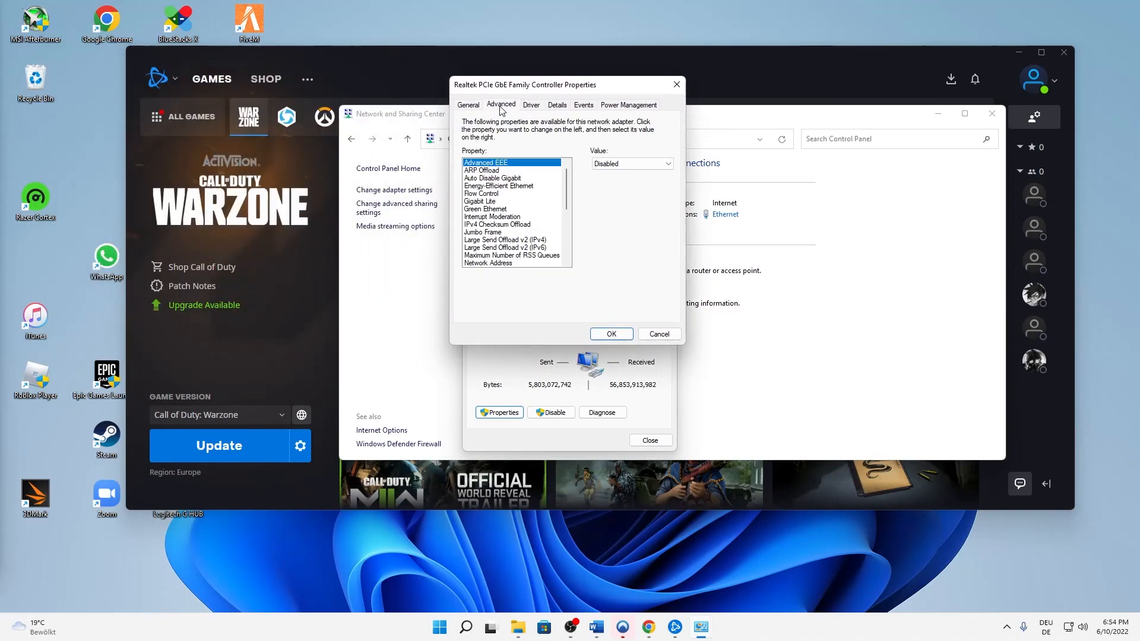
{"action": "mouse_move", "coordinate": [512, 247]}
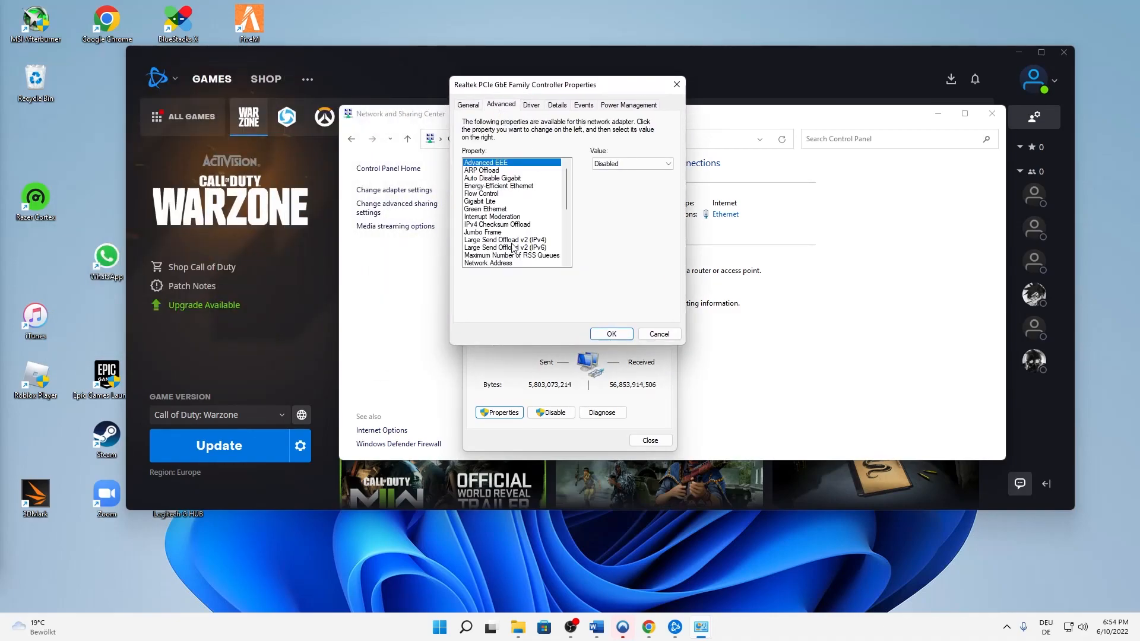
Select the Receive Buffers property, keep its value at 512, and confirm with OK.
{"action": "scroll", "scroll_direction": "down", "scroll_amount": 3}
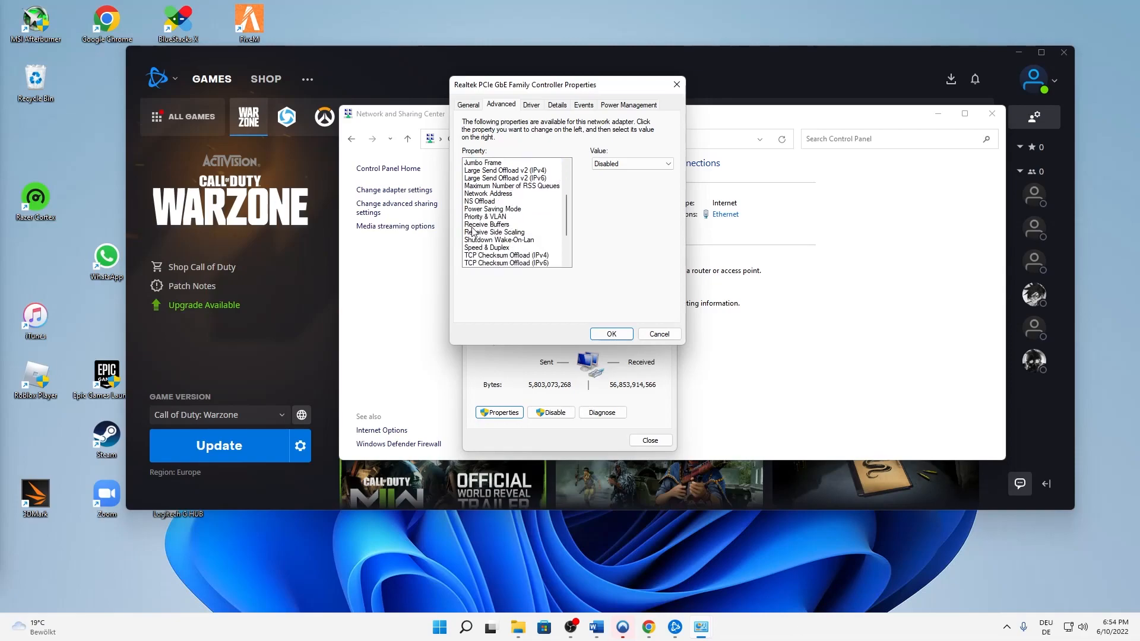
{"action": "left_click", "coordinate": [487, 224]}
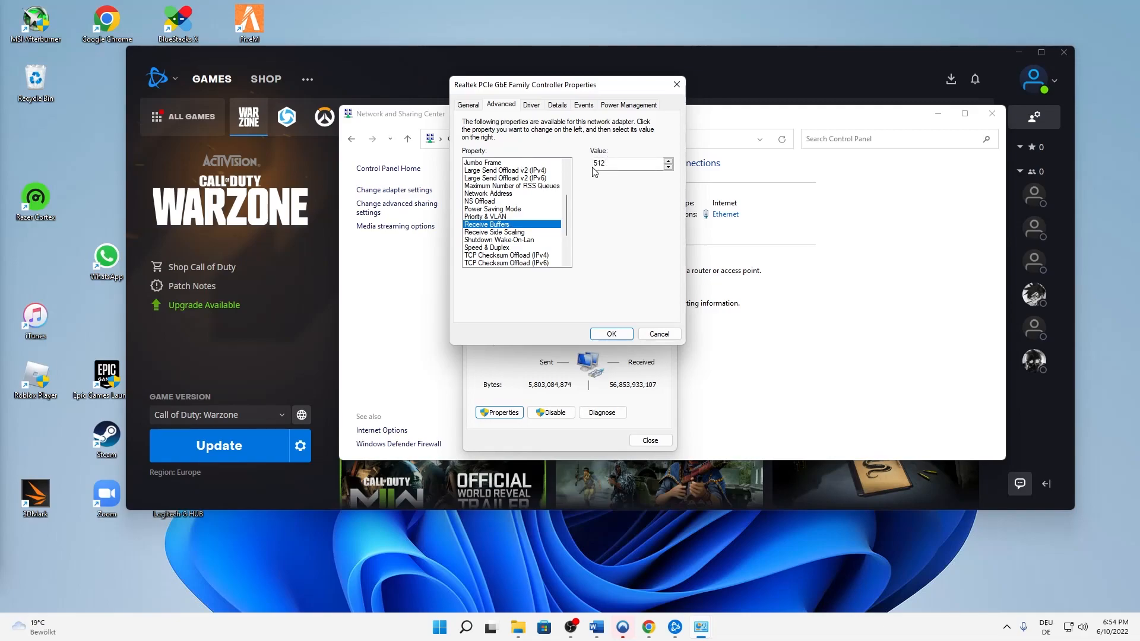
{"action": "left_click", "coordinate": [610, 334]}
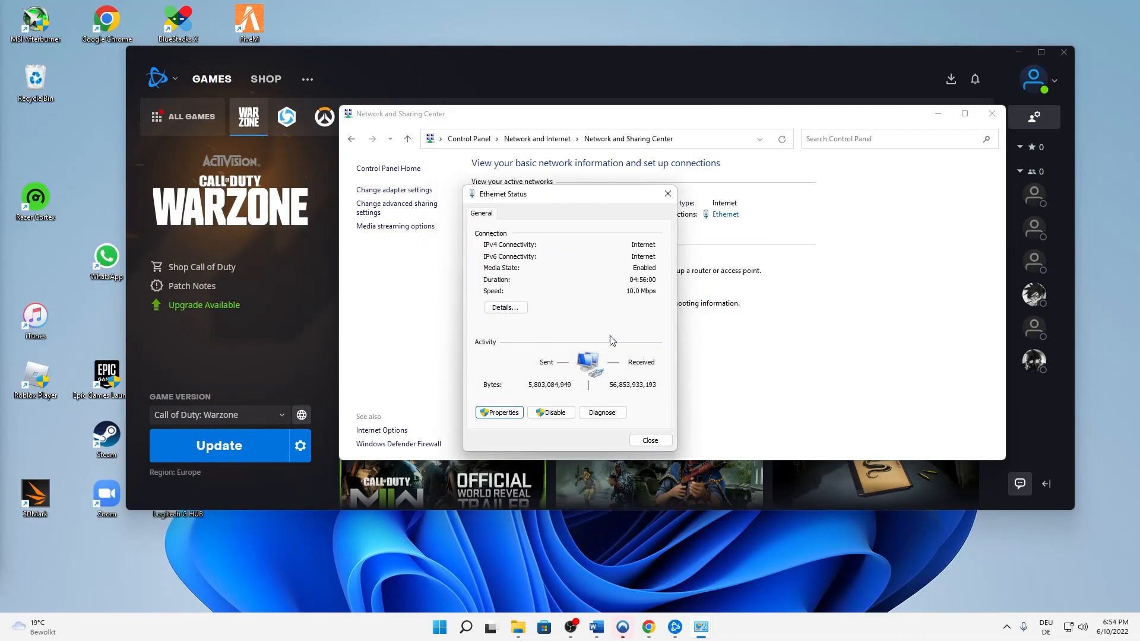
Close Ethernet Status and Network and Sharing Center, leaving Battle.net on the Warzone page.
{"action": "left_click", "coordinate": [648, 439]}
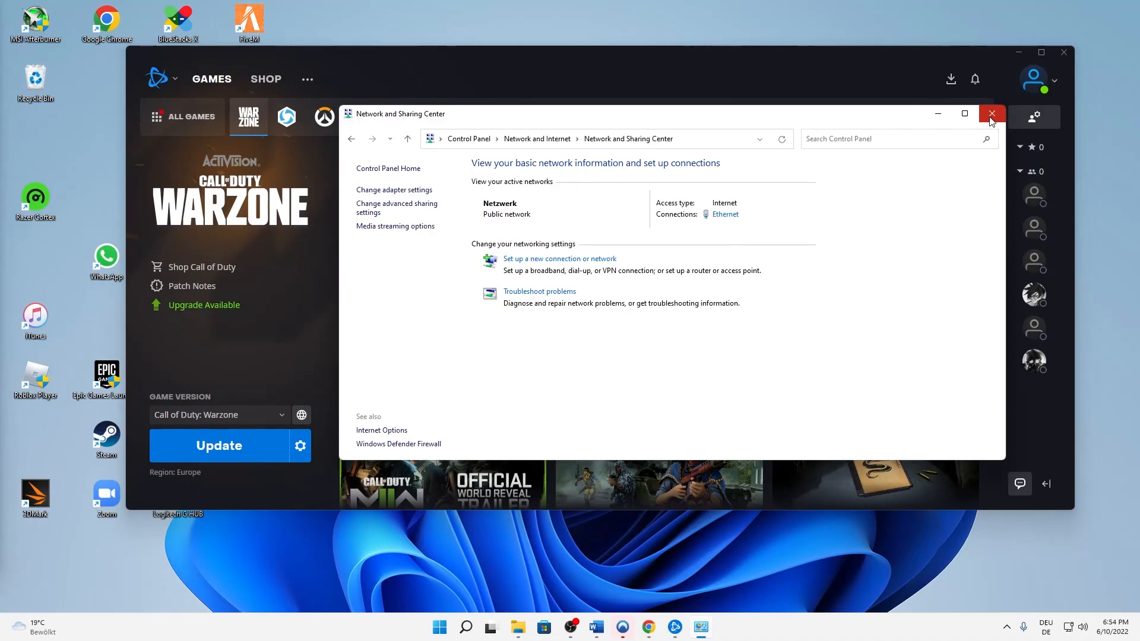
{"action": "left_click", "coordinate": [989, 114]}
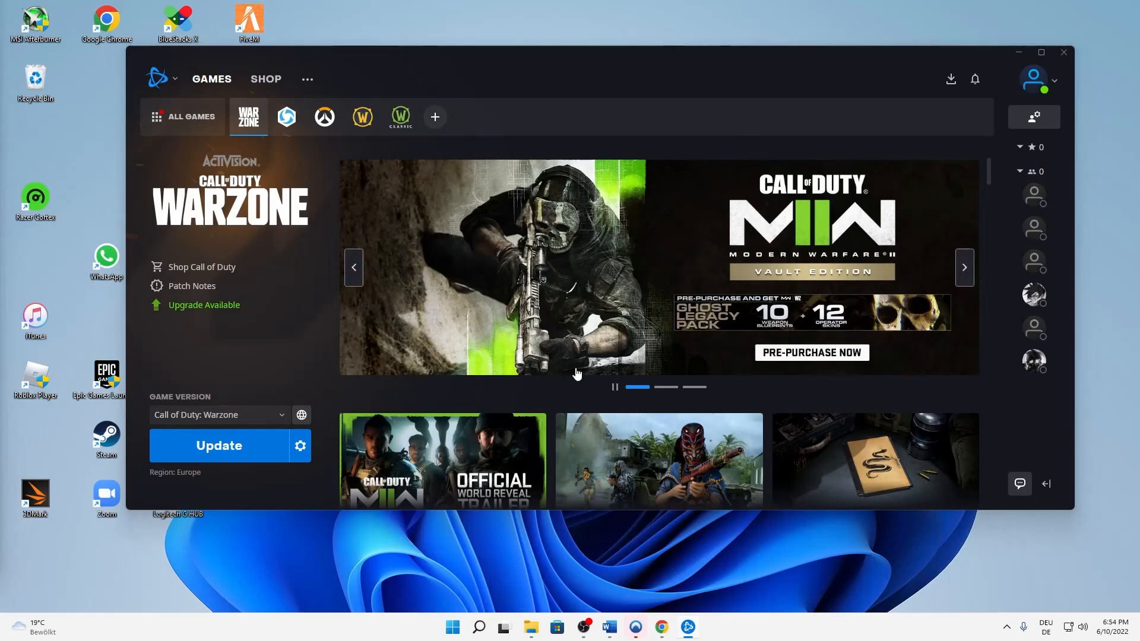
{"action": "mouse_move", "coordinate": [573, 373]}
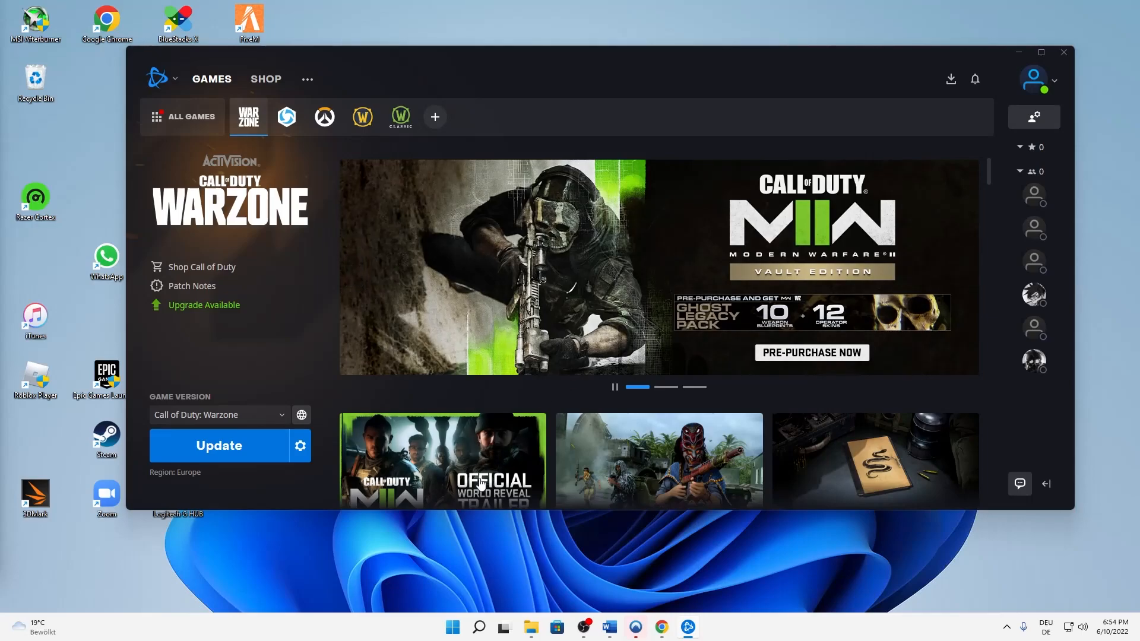
{"action": "mouse_move", "coordinate": [408, 451]}
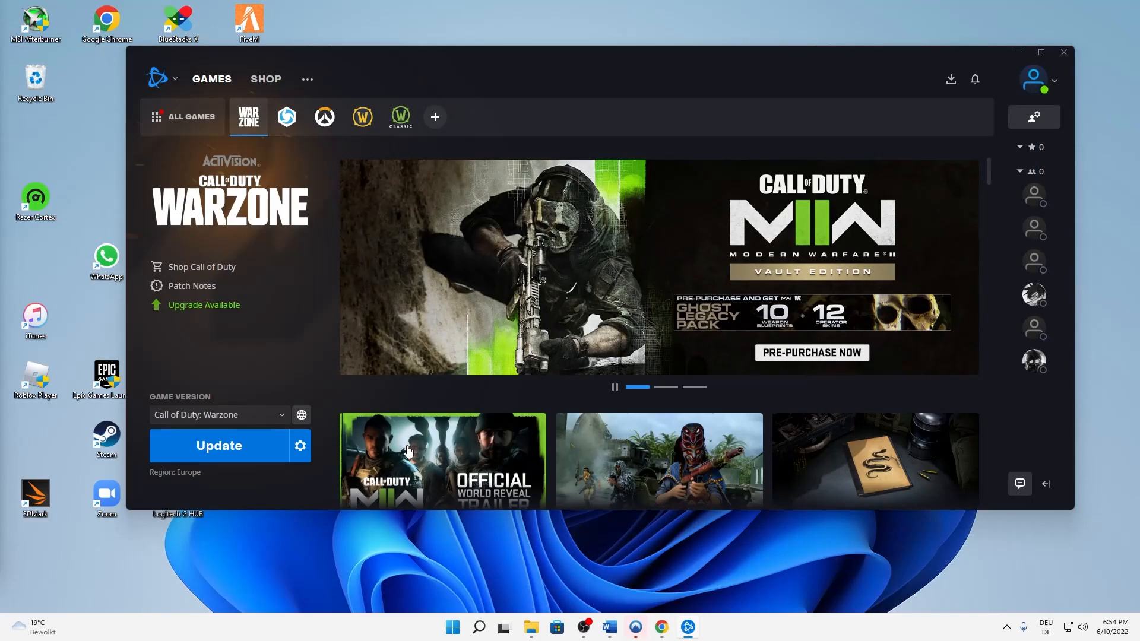